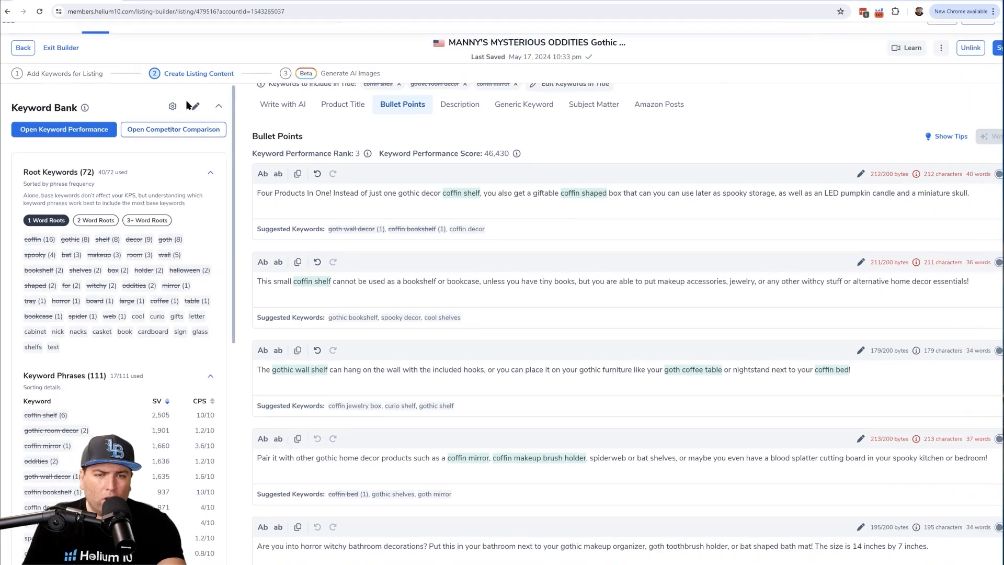
Show the Competitor Listing Comparison table of 111 keyword phrases below the bullet points
{"action": "left_click", "coordinate": [172, 128]}
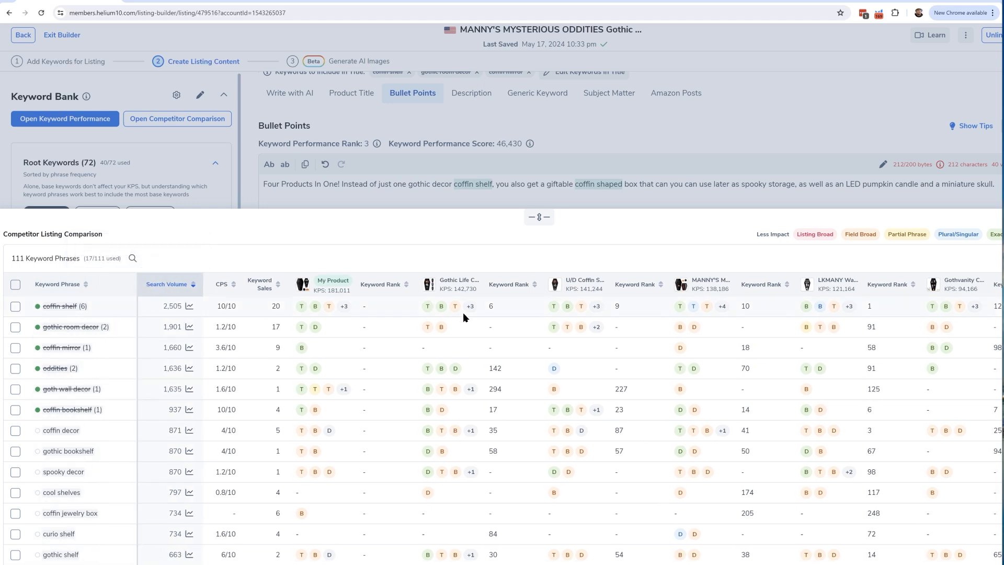
{"action": "mouse_move", "coordinate": [65, 347]}
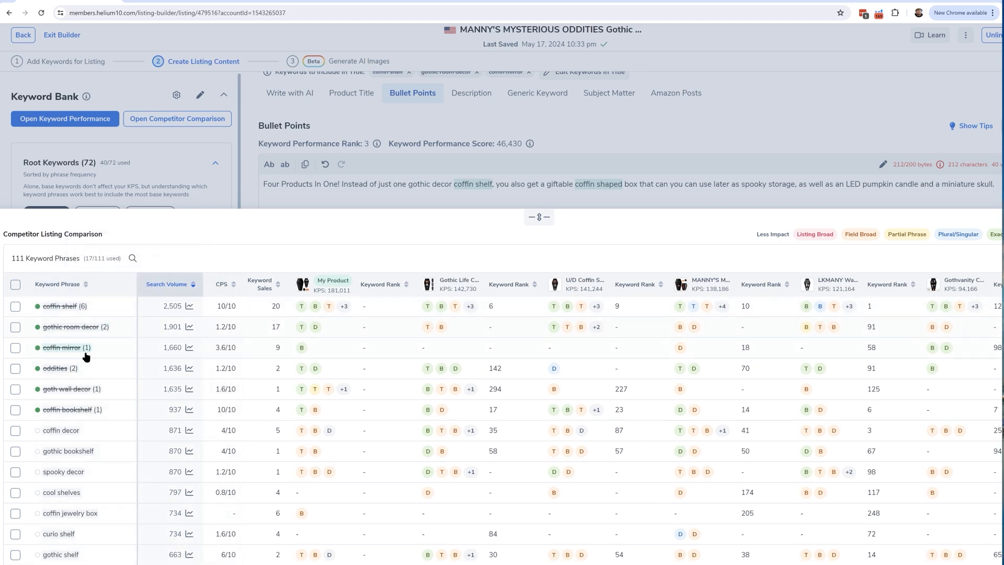
Sort the keyword phrases by CPS descending so 10/10 phrases like coffin shelf lead
{"action": "left_click", "coordinate": [222, 284]}
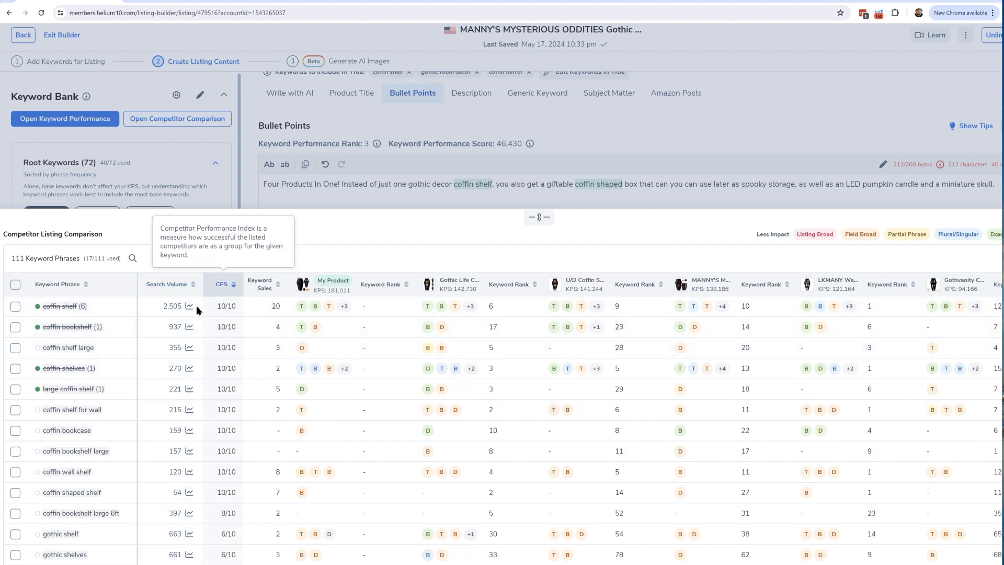
{"action": "mouse_move", "coordinate": [276, 319]}
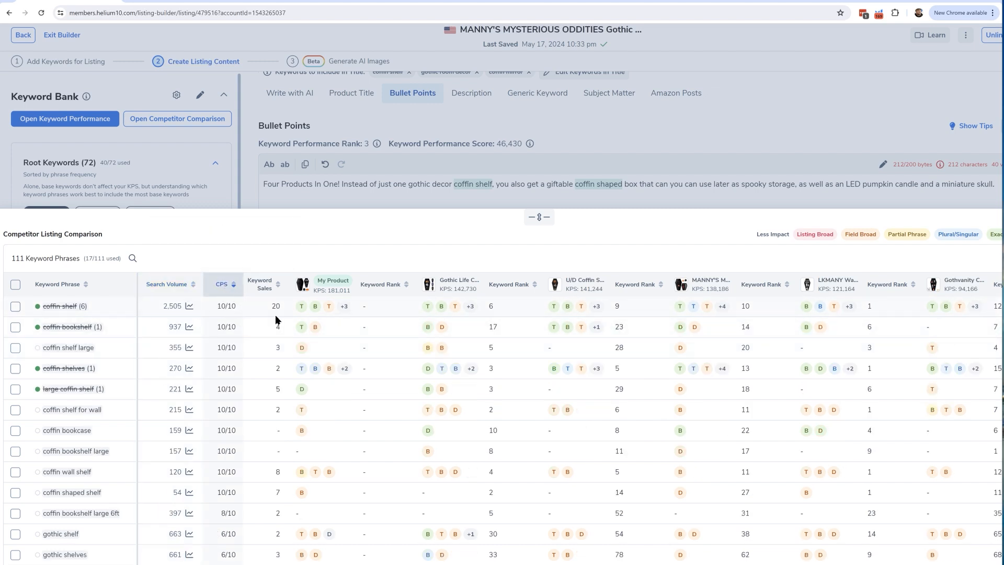
{"action": "mouse_move", "coordinate": [928, 304]}
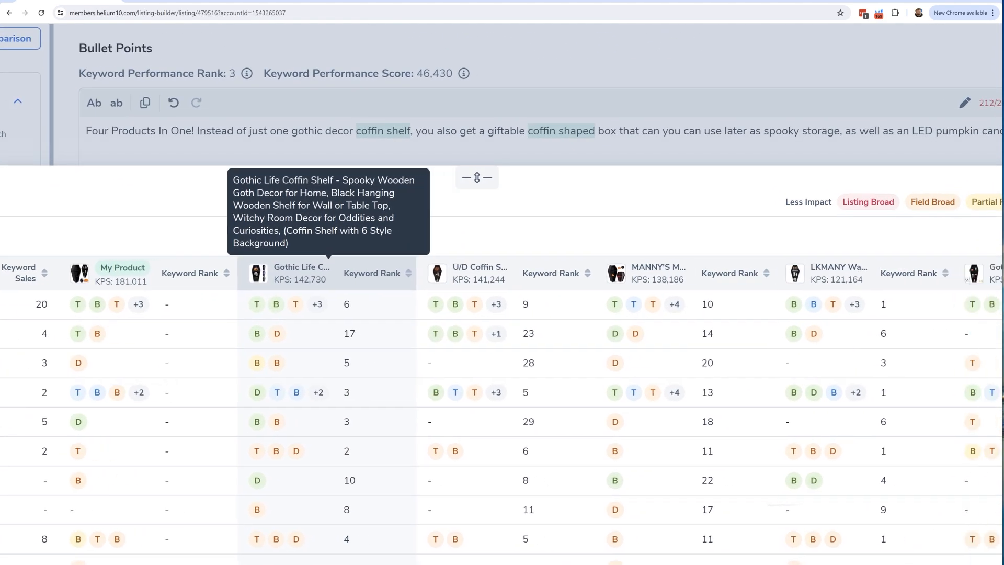
{"action": "scroll", "scroll_direction": "right", "scroll_amount": 3}
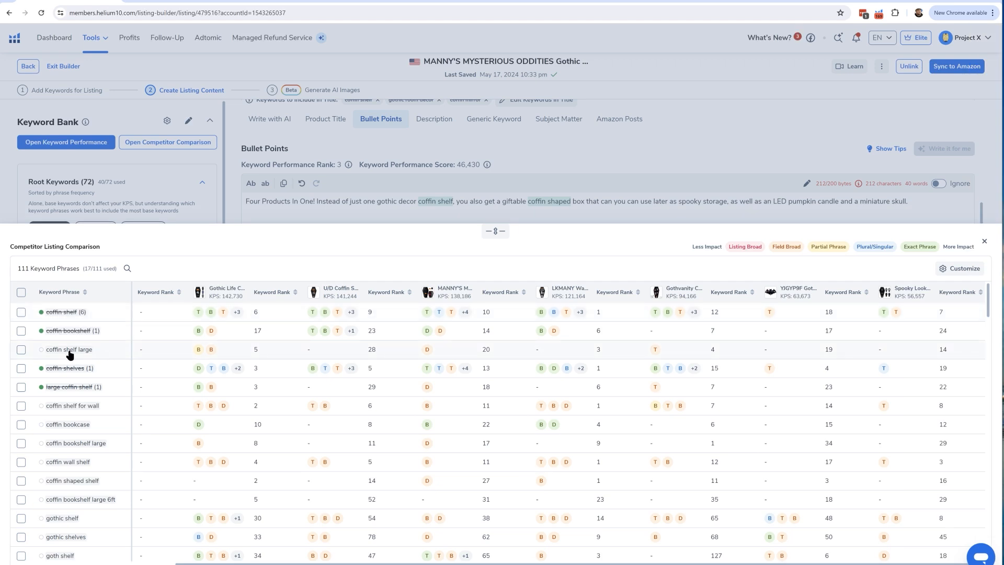
{"action": "mouse_move", "coordinate": [318, 349]}
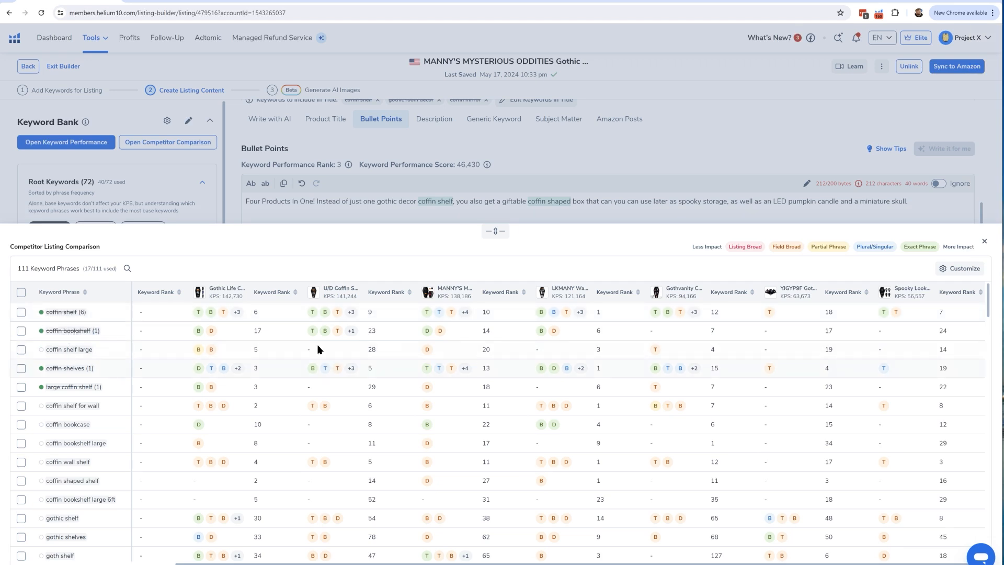
{"action": "mouse_move", "coordinate": [584, 351]}
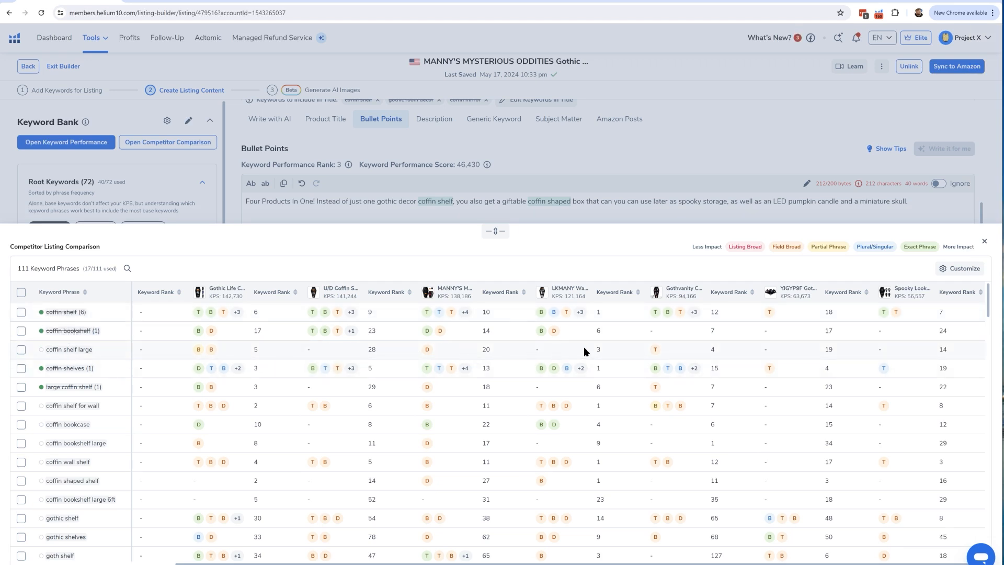
{"action": "mouse_move", "coordinate": [655, 349]}
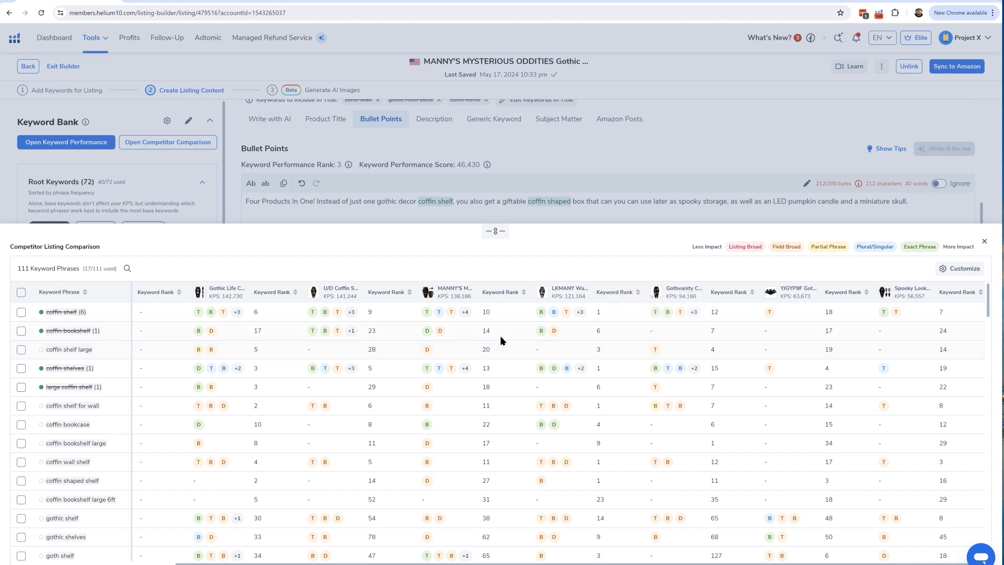
{"action": "mouse_move", "coordinate": [93, 357]}
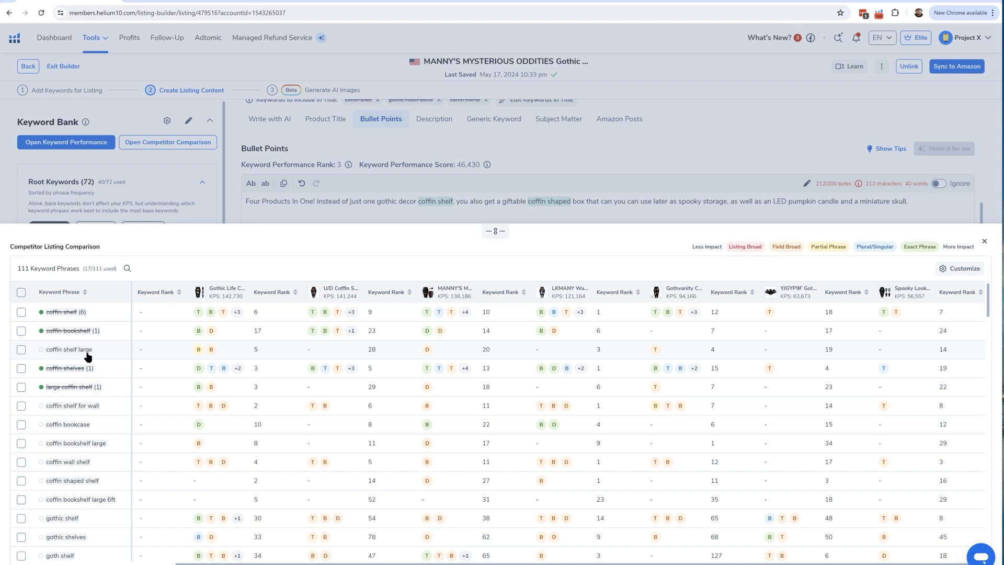
{"action": "mouse_move", "coordinate": [69, 349]}
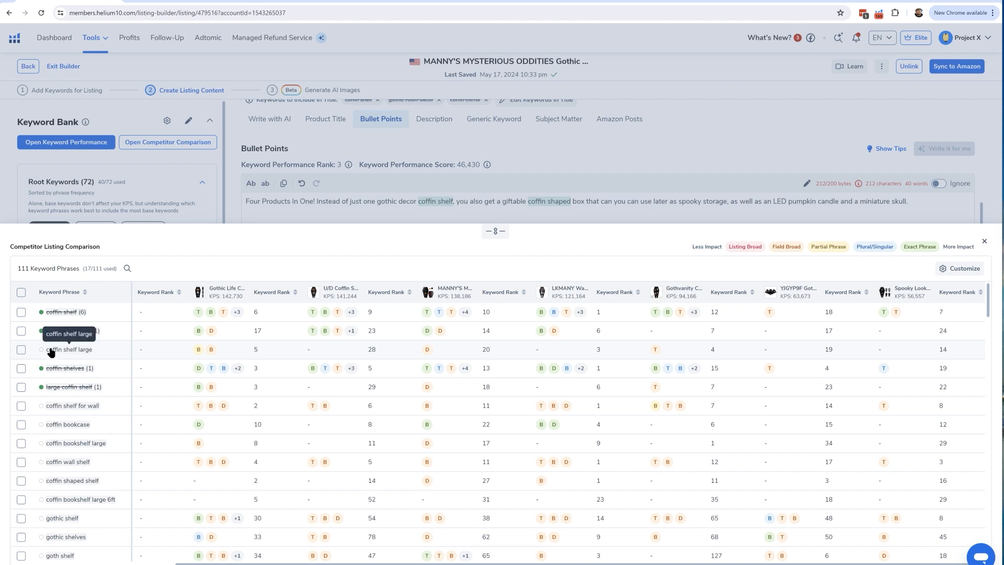
{"action": "mouse_move", "coordinate": [203, 360]}
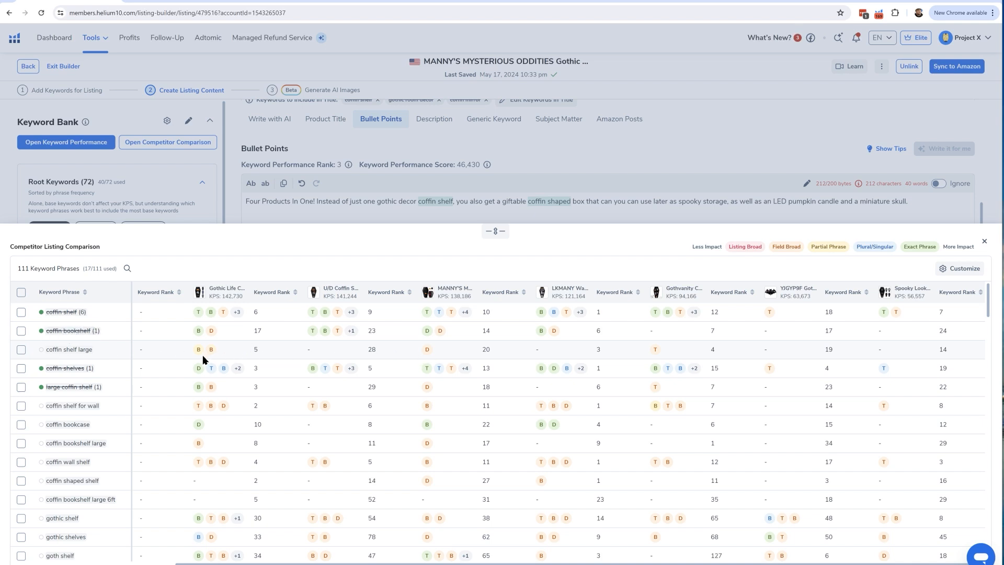
{"action": "mouse_move", "coordinate": [203, 359]}
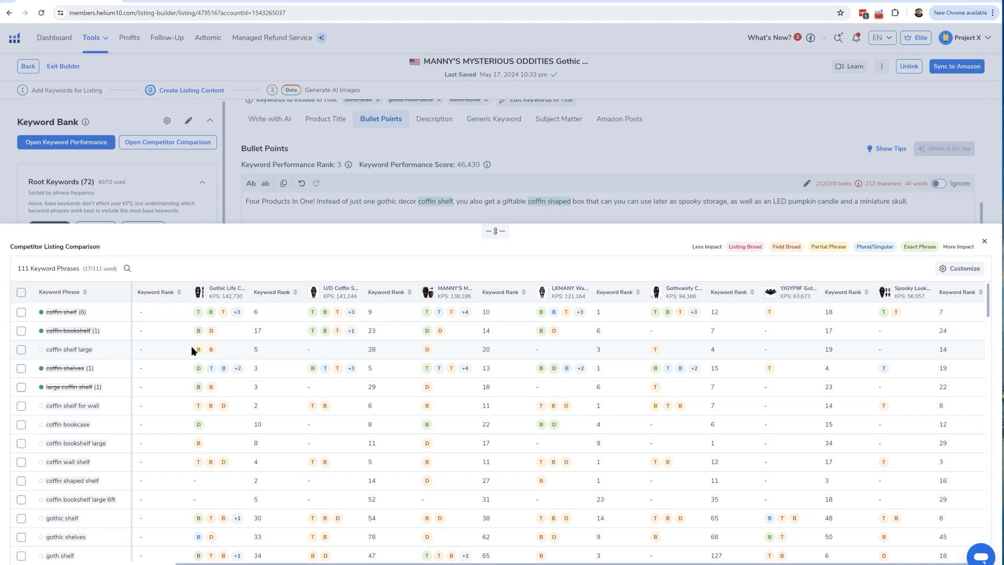
{"action": "mouse_move", "coordinate": [767, 349]}
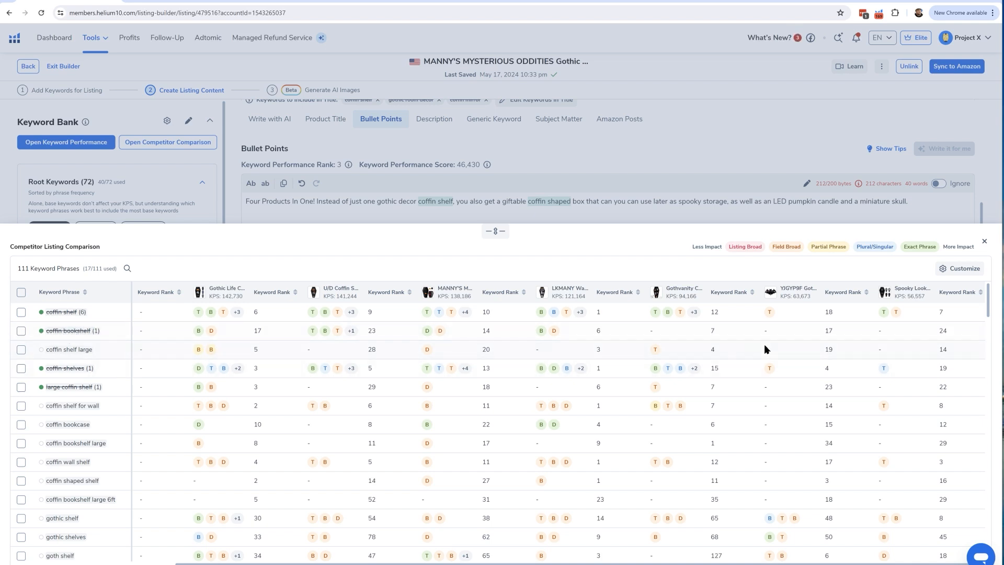
{"action": "mouse_move", "coordinate": [931, 350]}
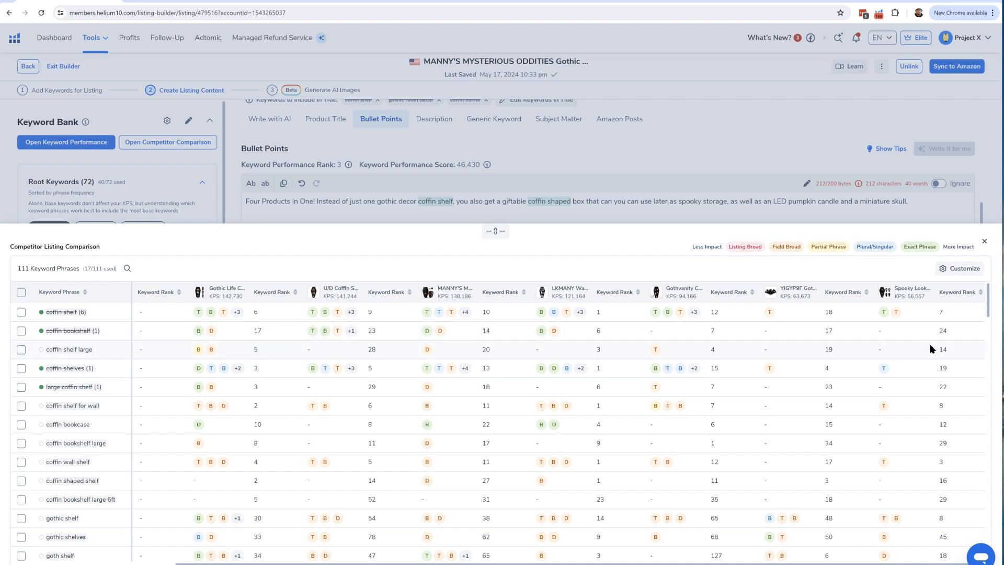
Scroll the comparison to lower-CPS phrases like gothic wall shelf, spiderweb shelf and coffin decor
{"action": "scroll", "scroll_direction": "down", "scroll_amount": 3}
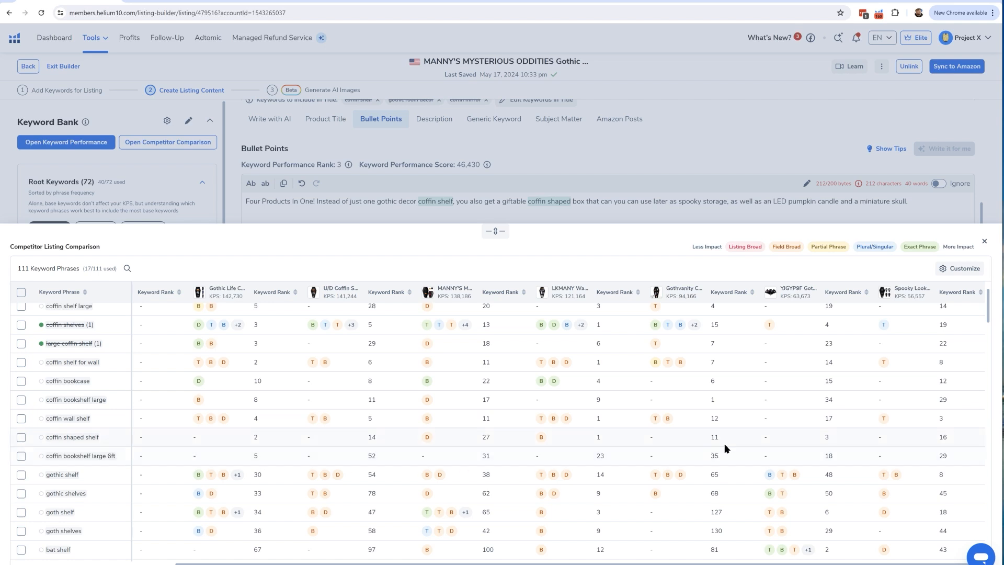
{"action": "scroll", "scroll_direction": "down", "scroll_amount": 3}
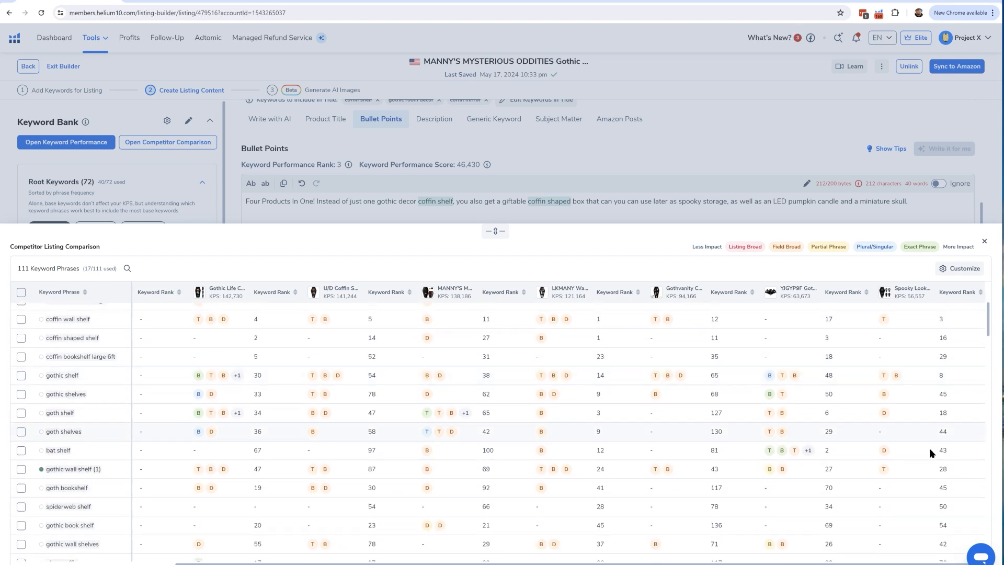
{"action": "scroll", "scroll_direction": "down", "scroll_amount": 3}
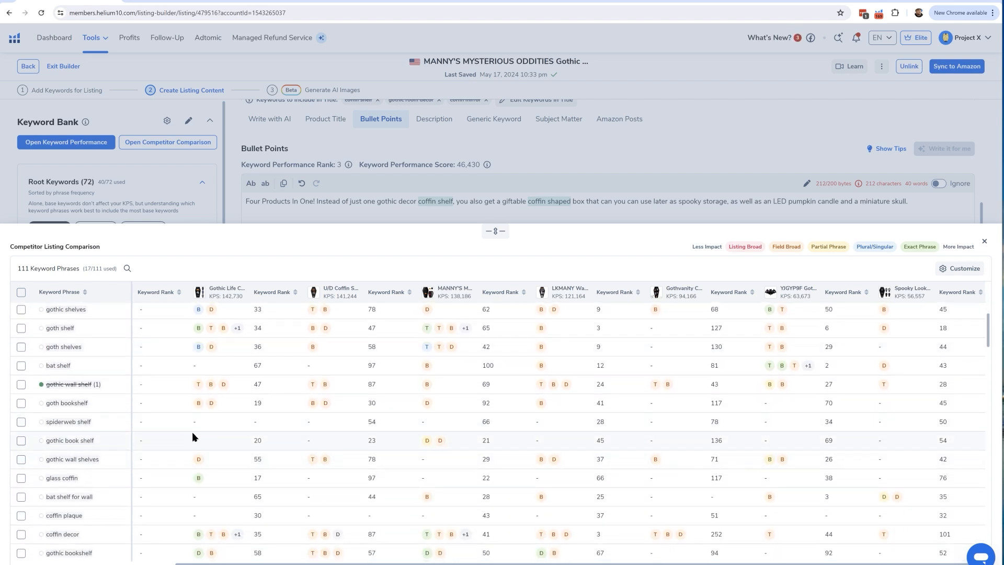
{"action": "mouse_move", "coordinate": [68, 421]}
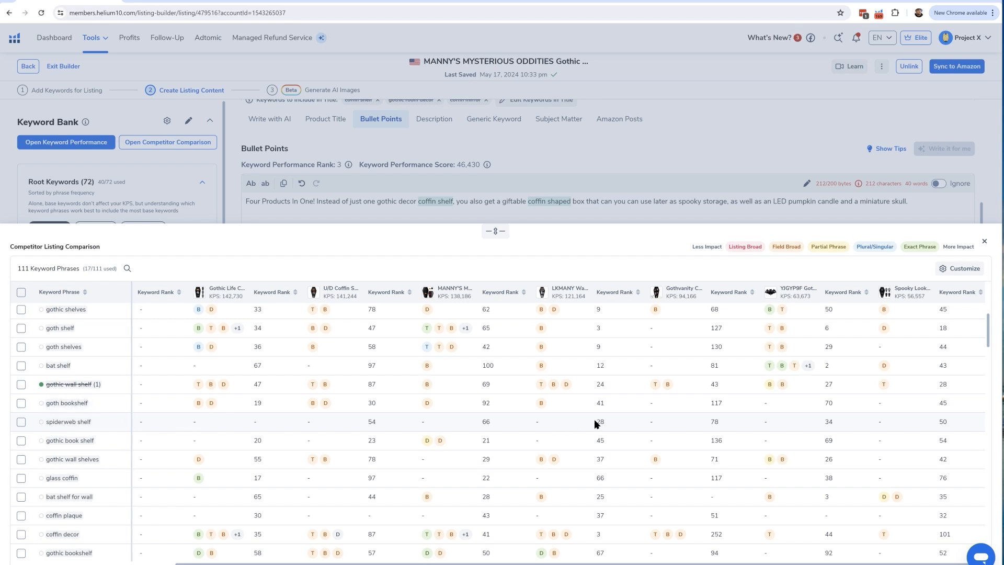
{"action": "mouse_move", "coordinate": [211, 425]}
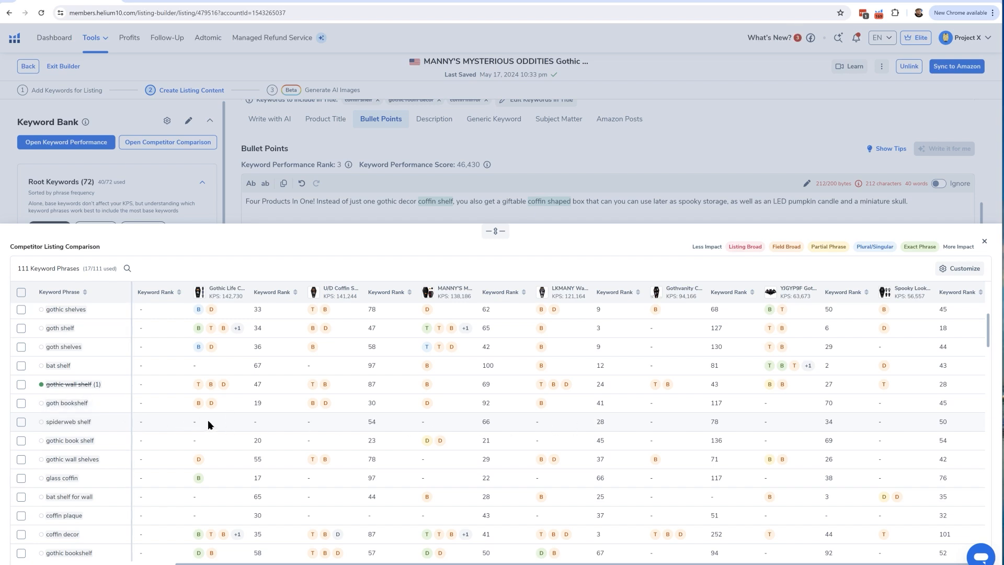
{"action": "mouse_move", "coordinate": [484, 420]}
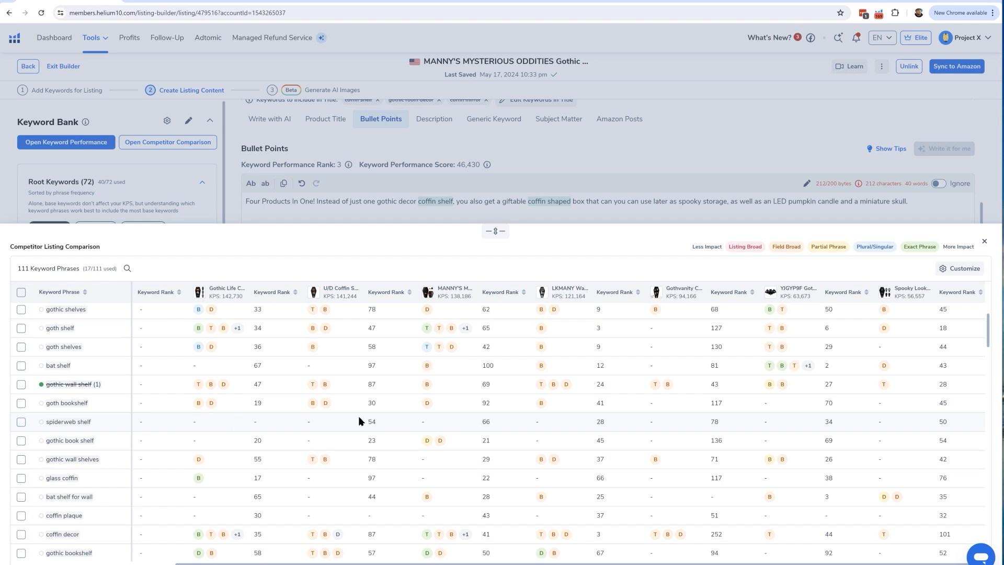
{"action": "mouse_move", "coordinate": [537, 417]}
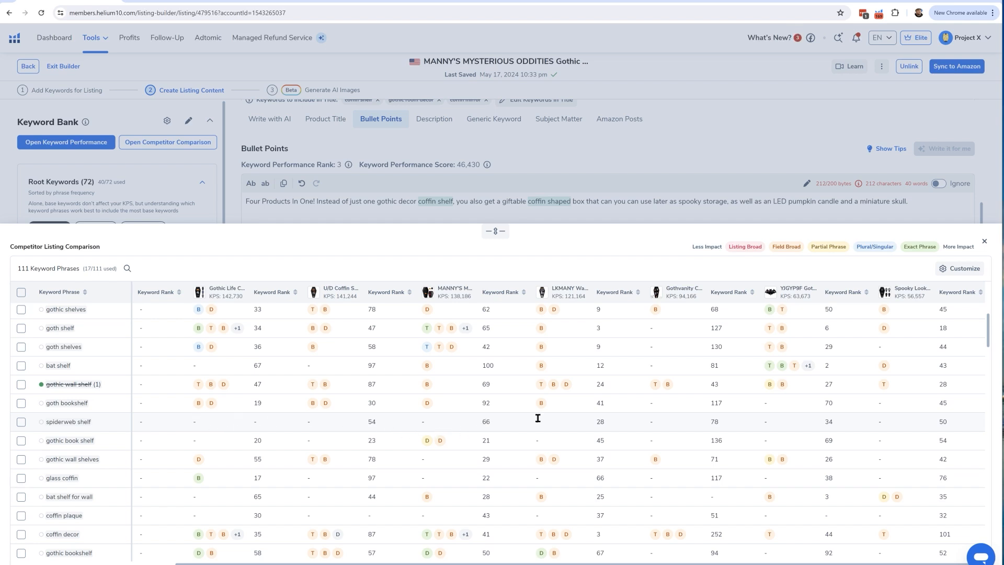
Scroll further to phrases like coffin vase, coffin mirror, witch shelf and moth shelf
{"action": "scroll", "scroll_direction": "down", "scroll_amount": 3}
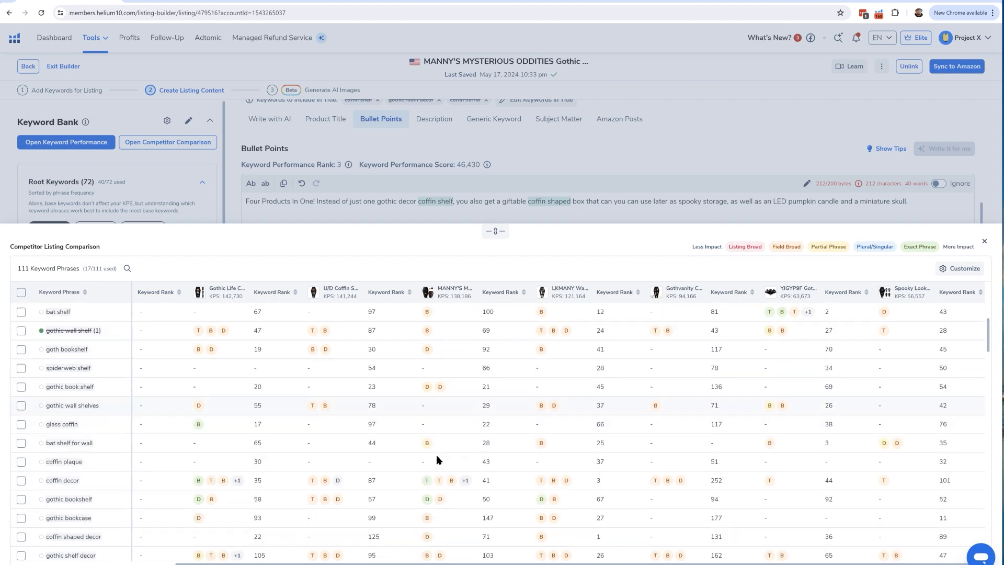
{"action": "scroll", "scroll_direction": "down", "scroll_amount": 3}
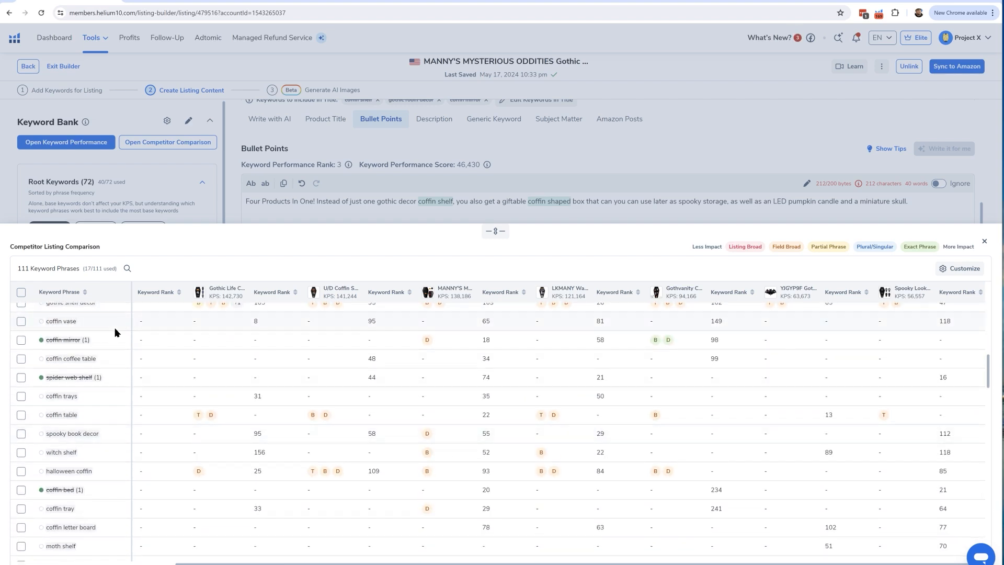
{"action": "mouse_move", "coordinate": [260, 397]}
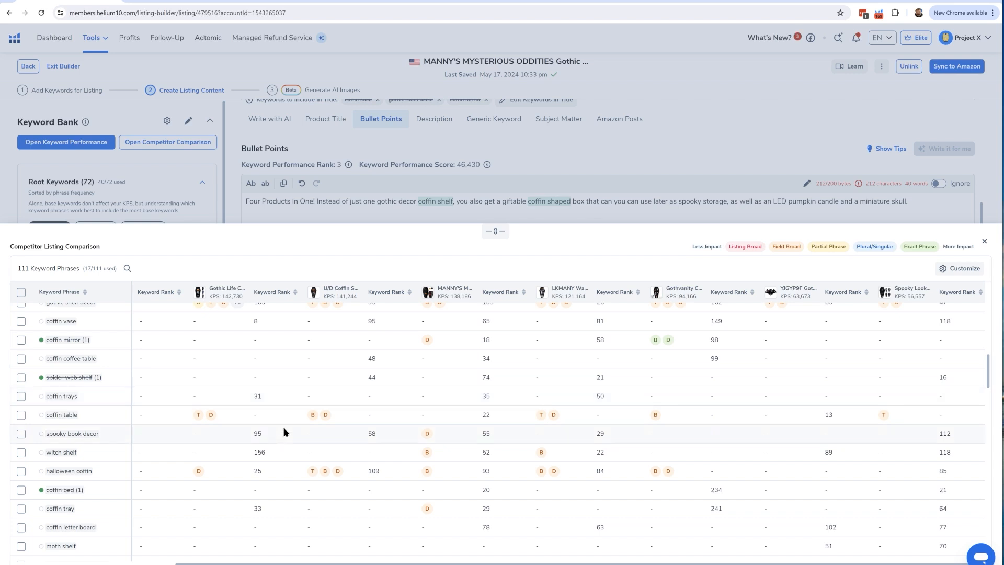
{"action": "mouse_move", "coordinate": [454, 292]}
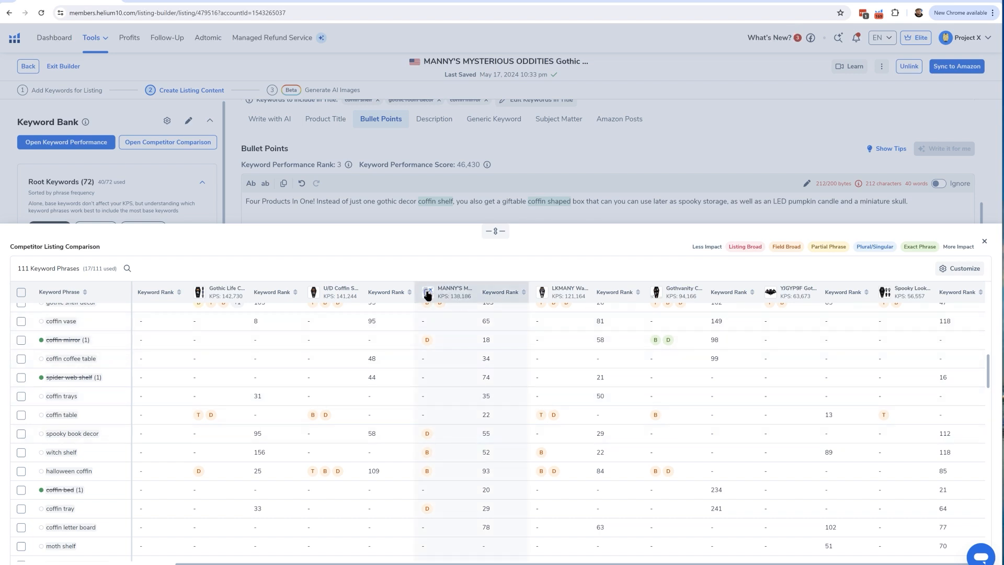